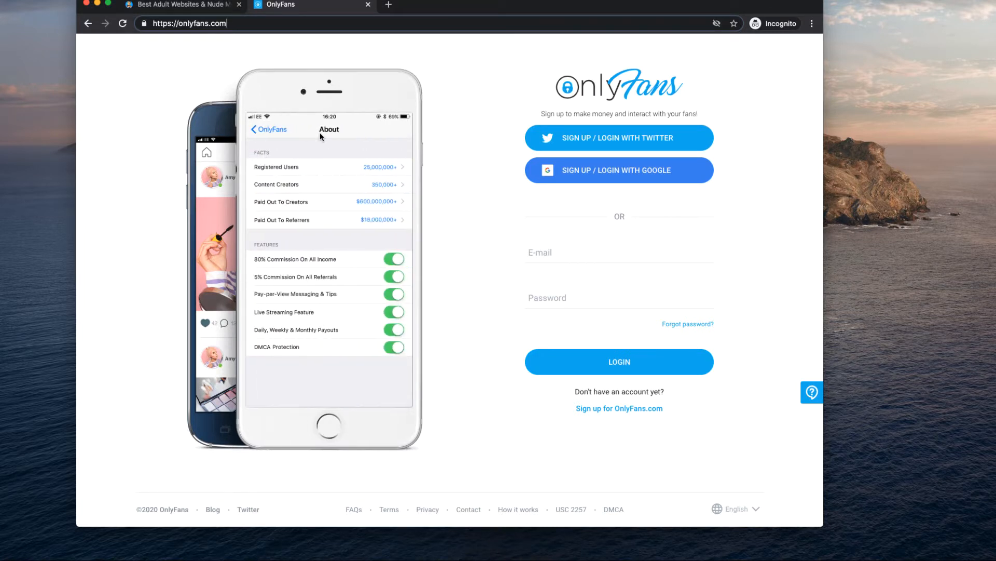
pyautogui.moveTo(342, 219)
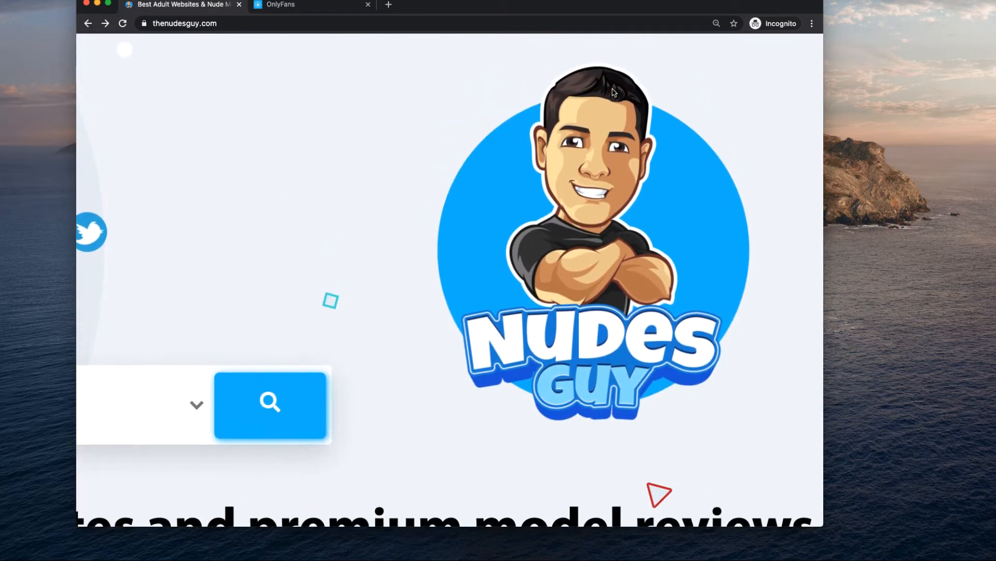
# Step: Browse the homepage category listings and choose the OnlyFans Nudes column heading
pyautogui.scroll(-3)
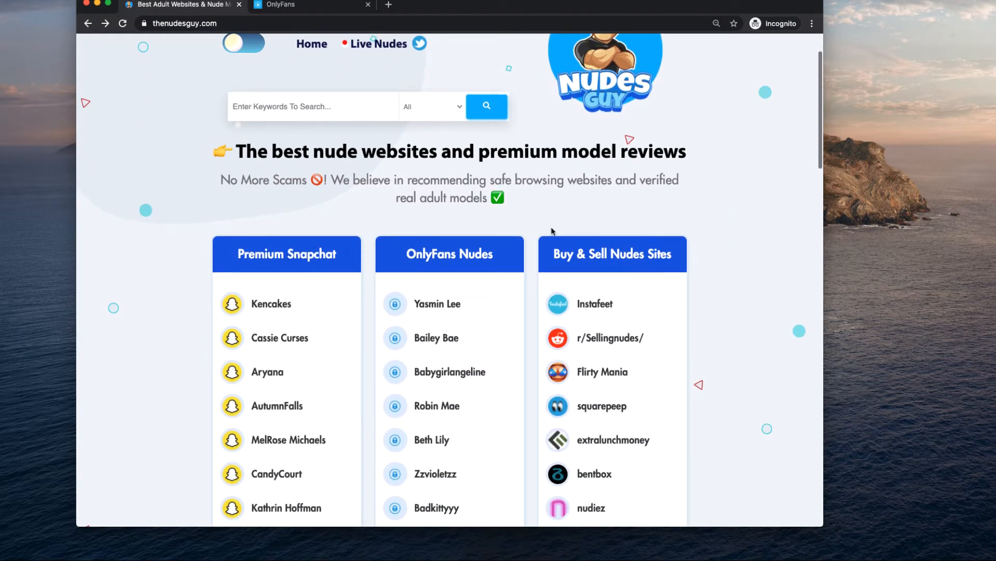
pyautogui.scroll(-3)
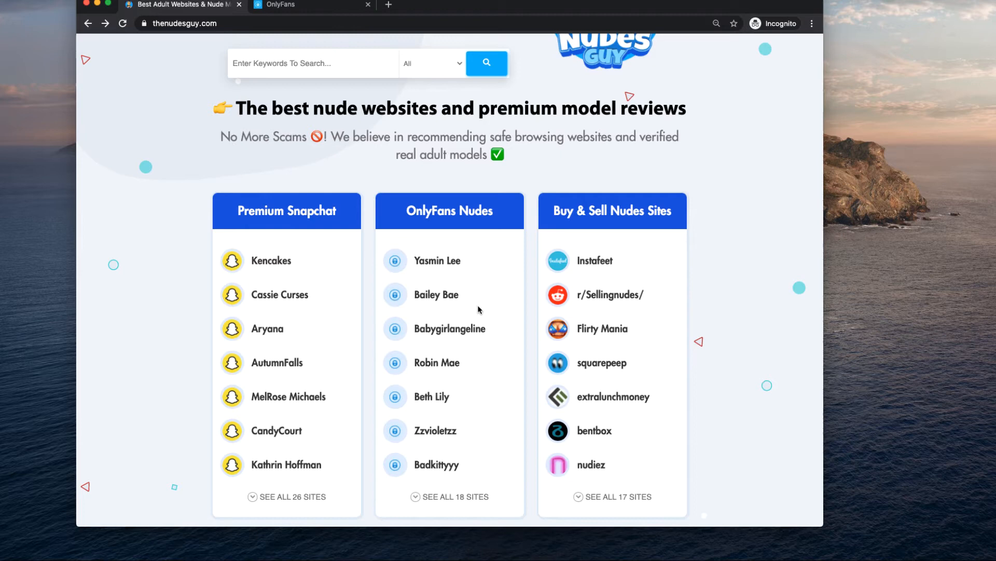
pyautogui.scroll(-3)
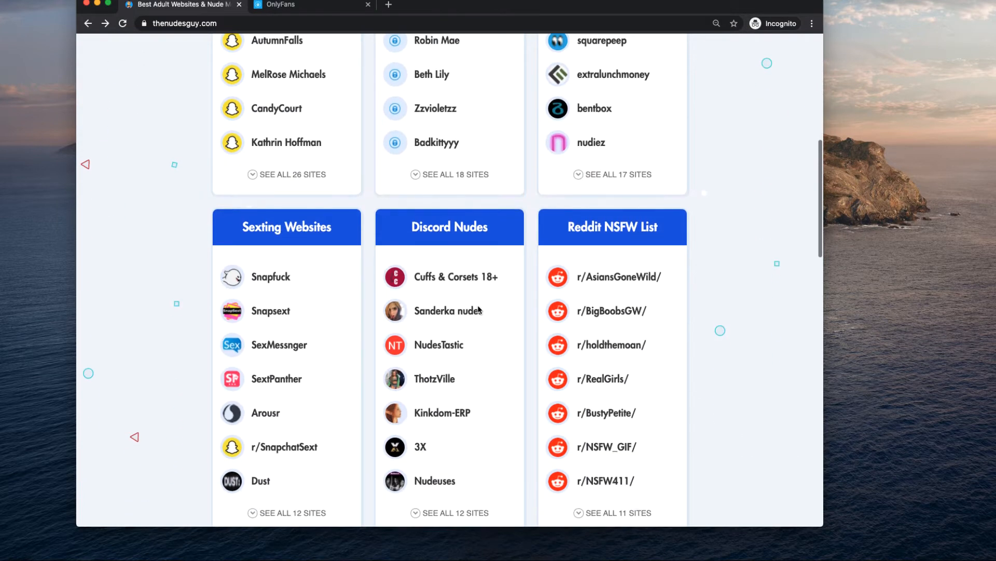
pyautogui.scroll(3)
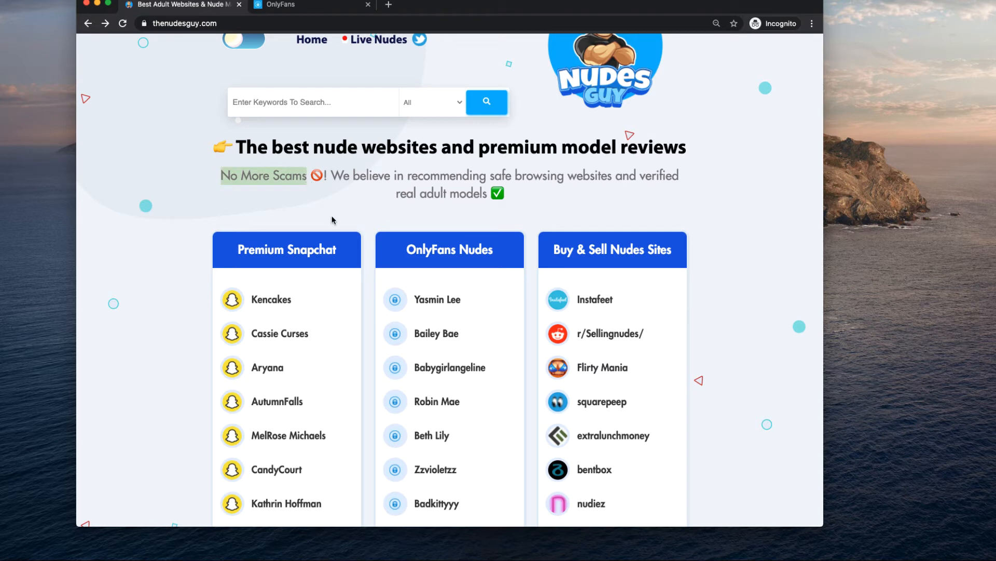
pyautogui.moveTo(475, 230)
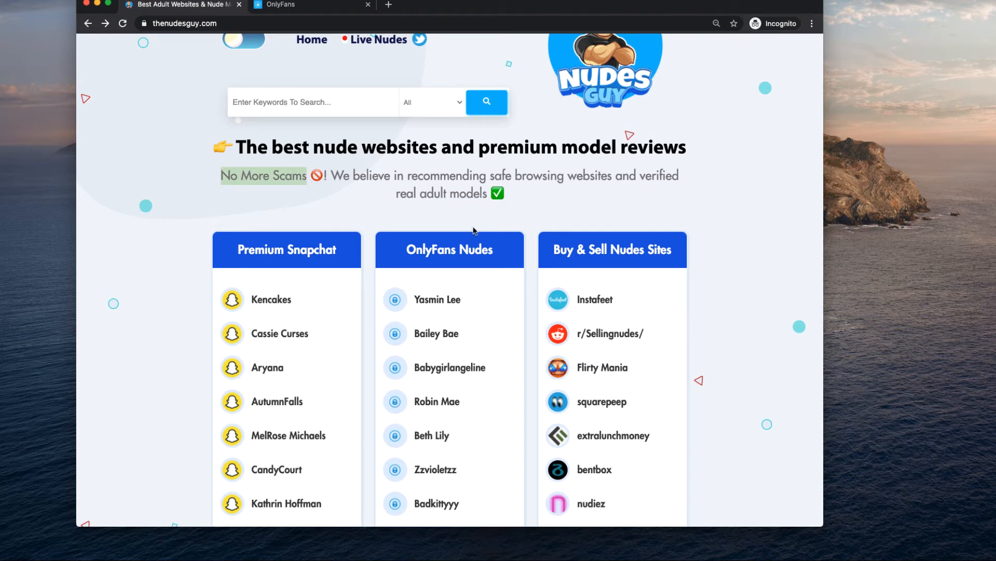
pyautogui.click(449, 249)
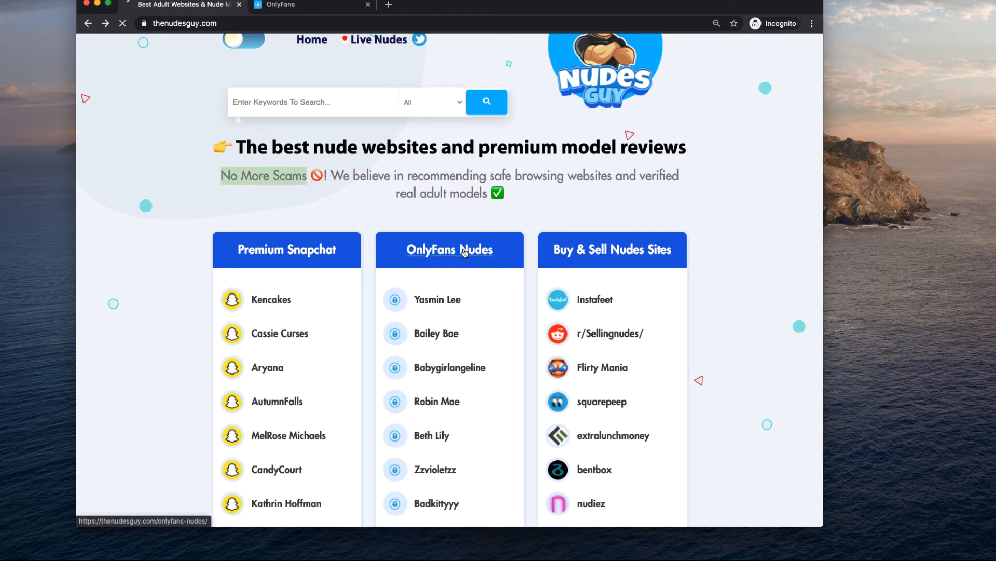
# Step: Browse the Best OnlyFans Nude Accounts listing and choose the Bailey Bae card
pyautogui.click(448, 250)
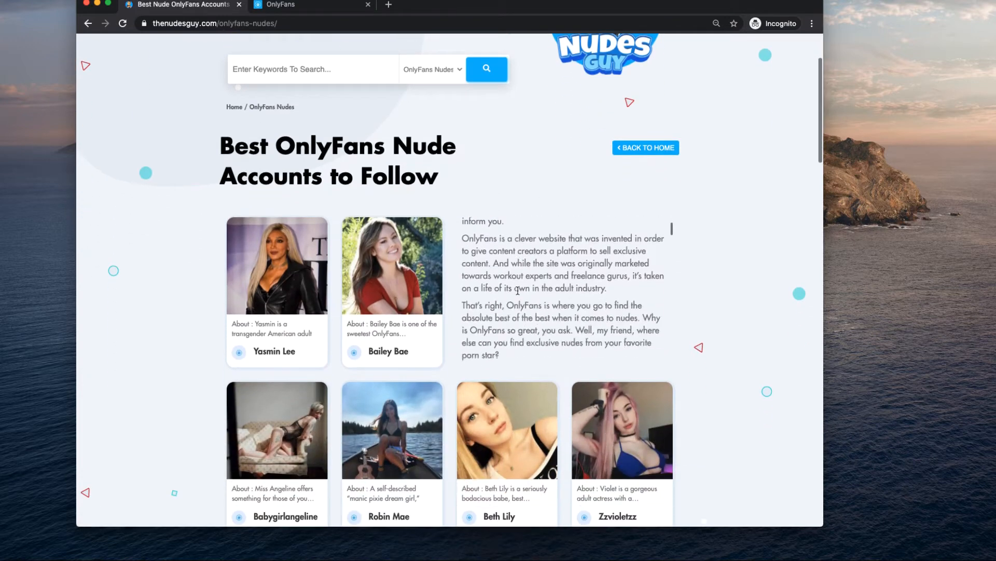
pyautogui.scroll(-3)
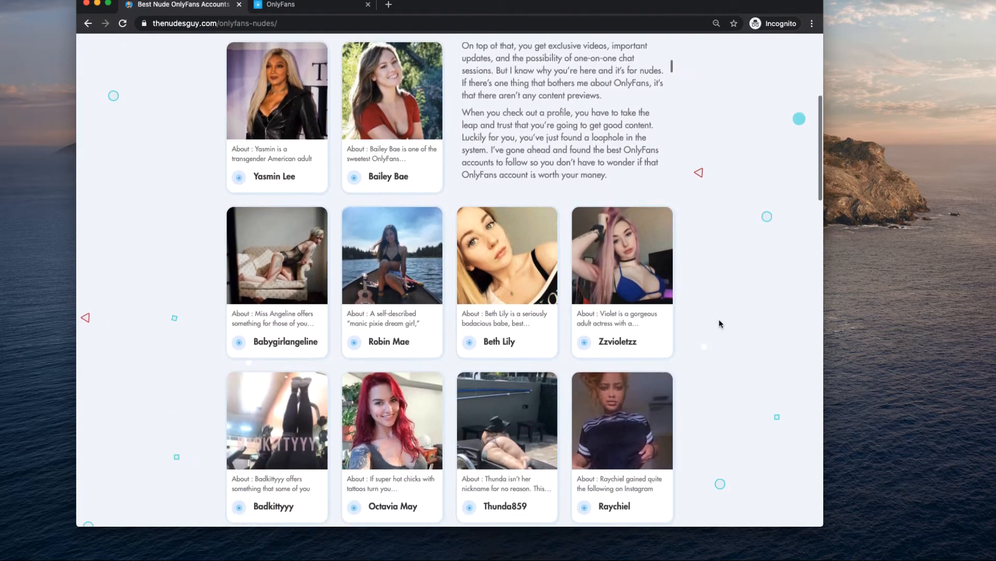
pyautogui.scroll(-3)
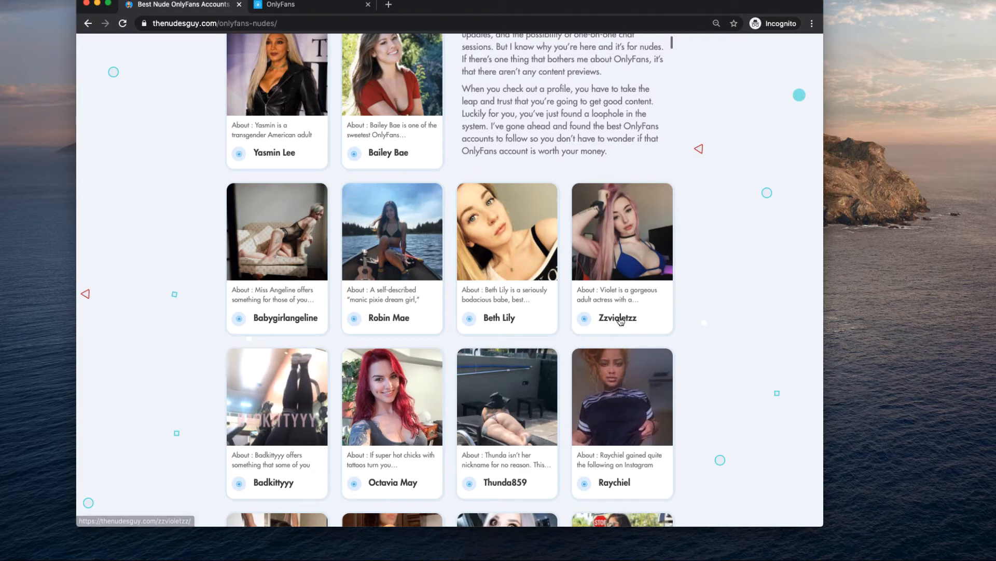
pyautogui.scroll(3)
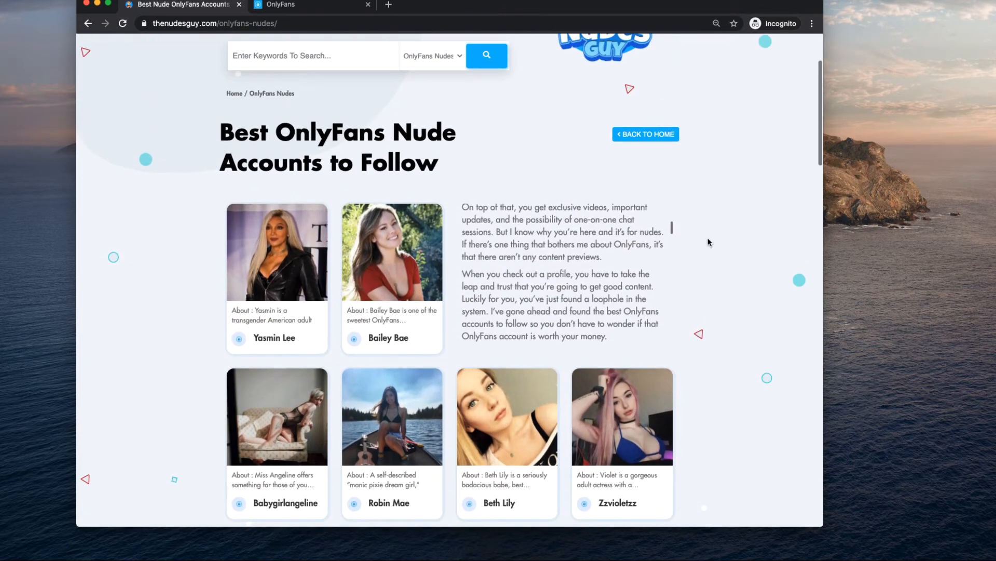
pyautogui.scroll(-3)
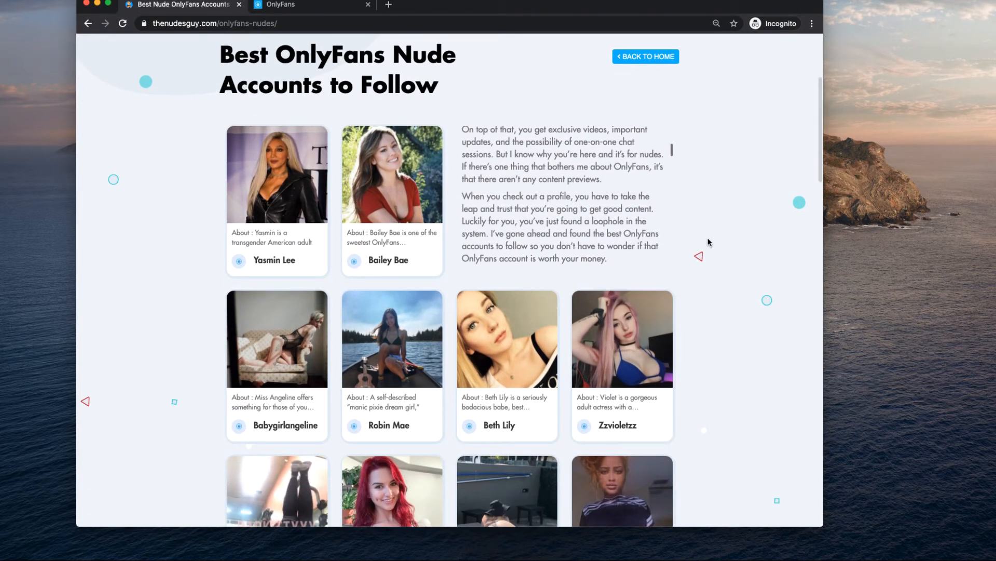
pyautogui.scroll(-3)
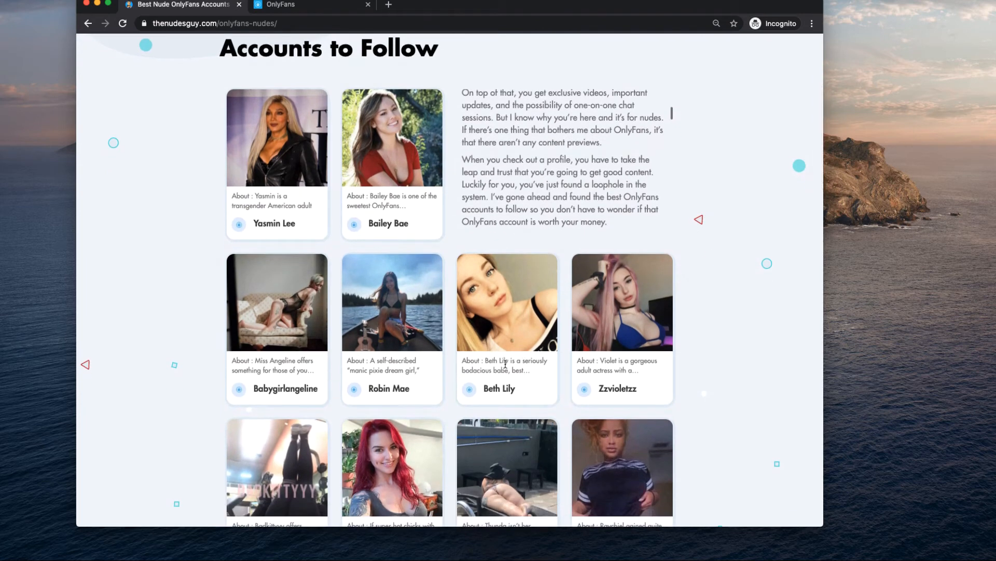
pyautogui.click(387, 224)
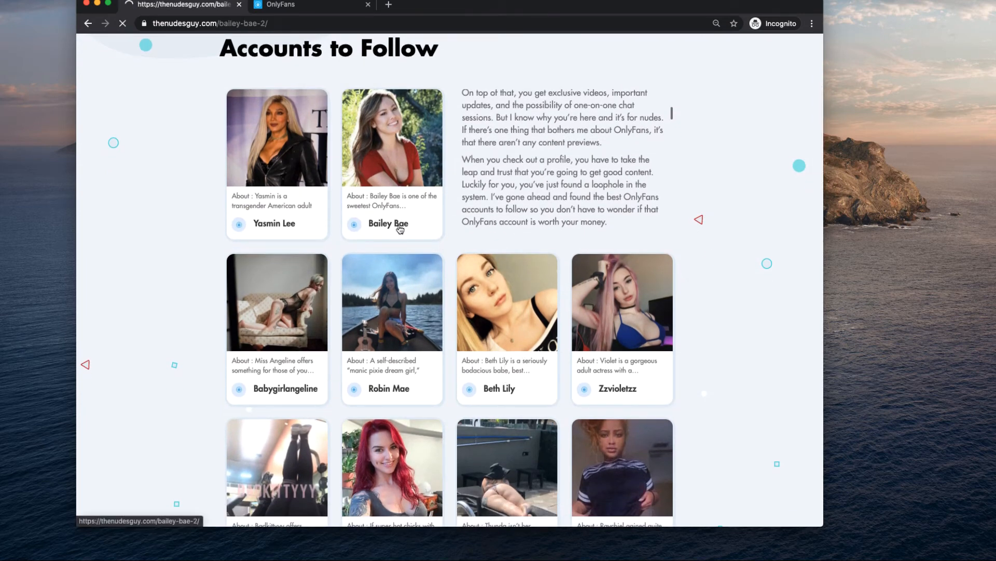
pyautogui.click(387, 223)
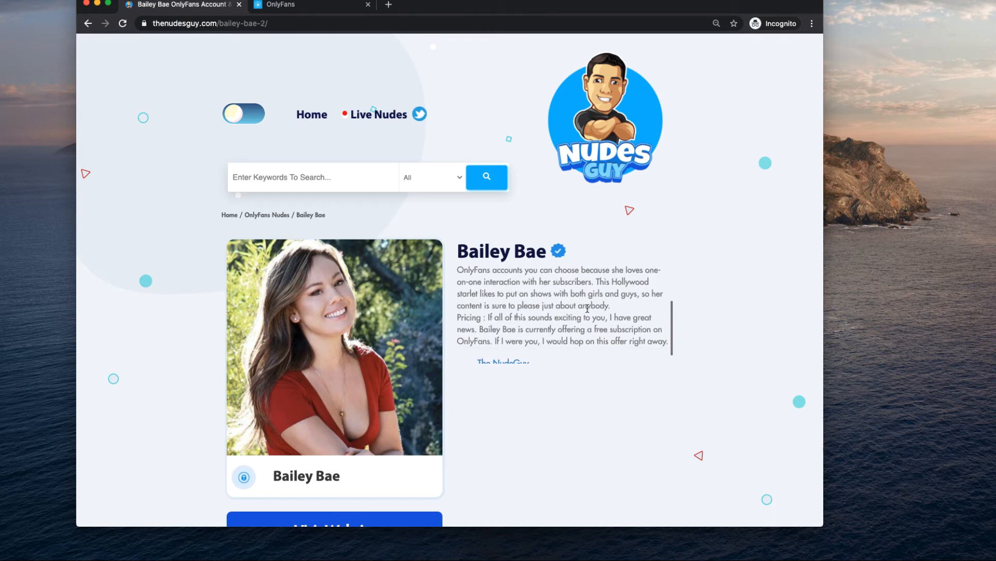
pyautogui.scroll(-3)
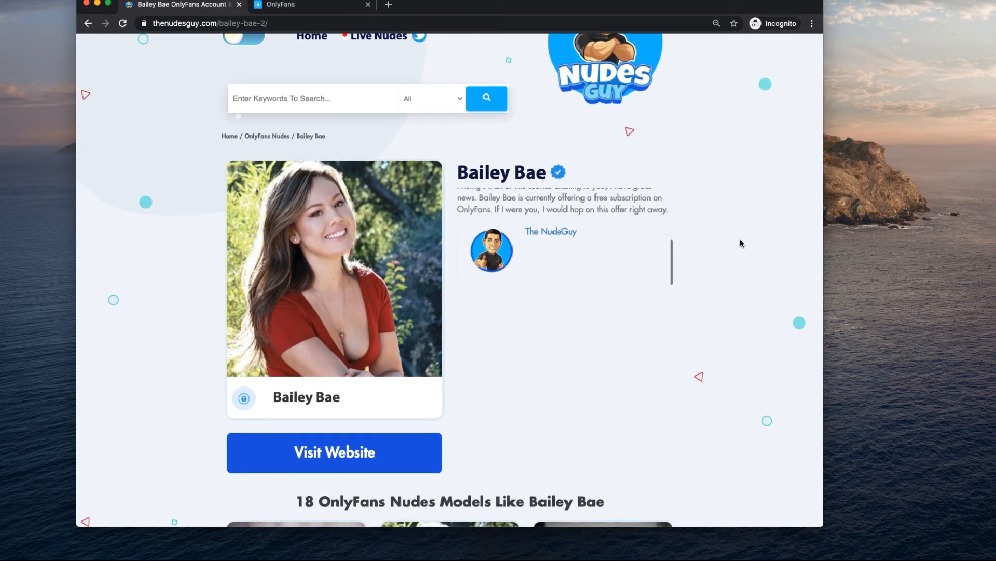
pyautogui.scroll(-3)
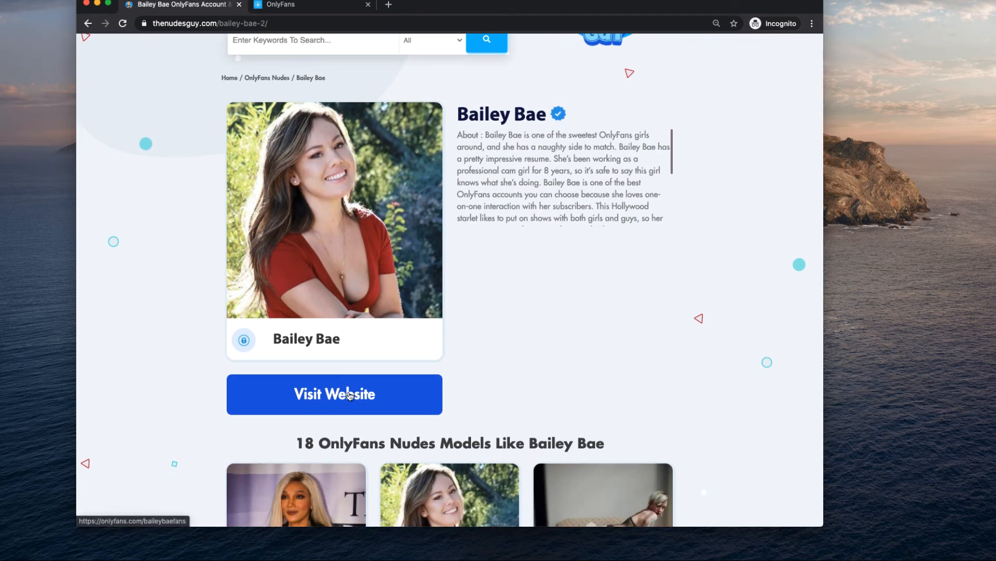
pyautogui.scroll(3)
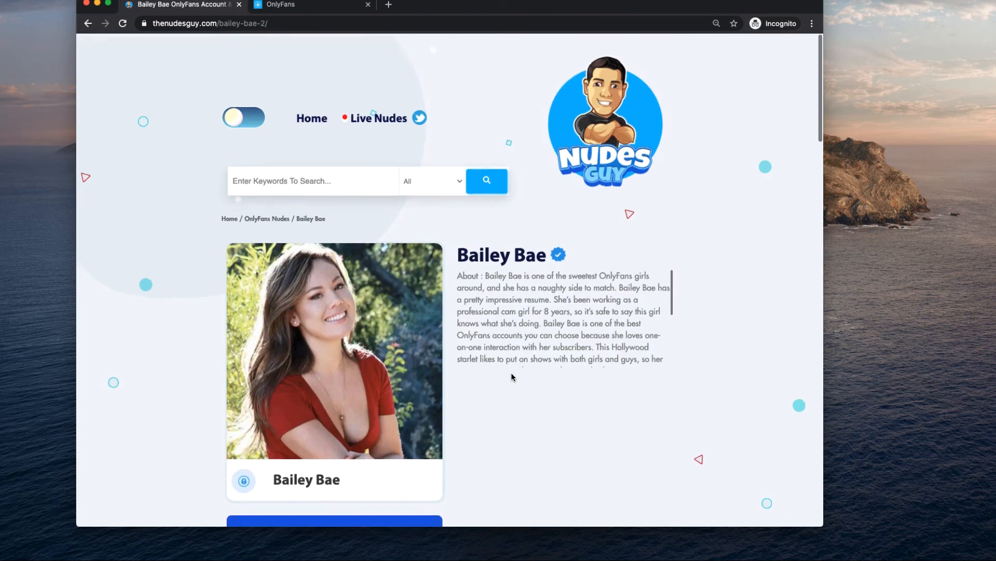
# Step: Return via the 'OnlyFans Nudes' breadcrumb to the listing and browse it again
pyautogui.click(267, 218)
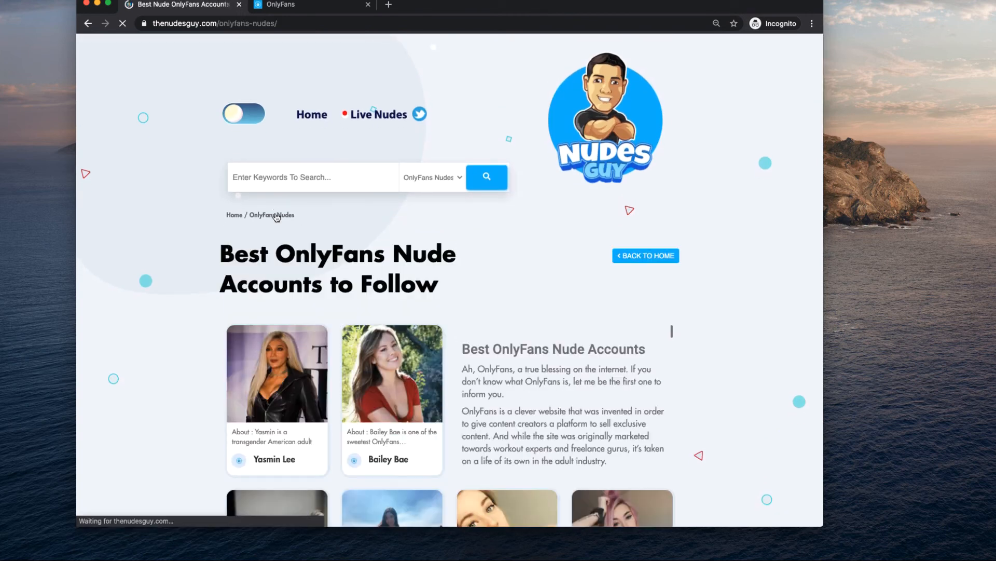
pyautogui.scroll(-3)
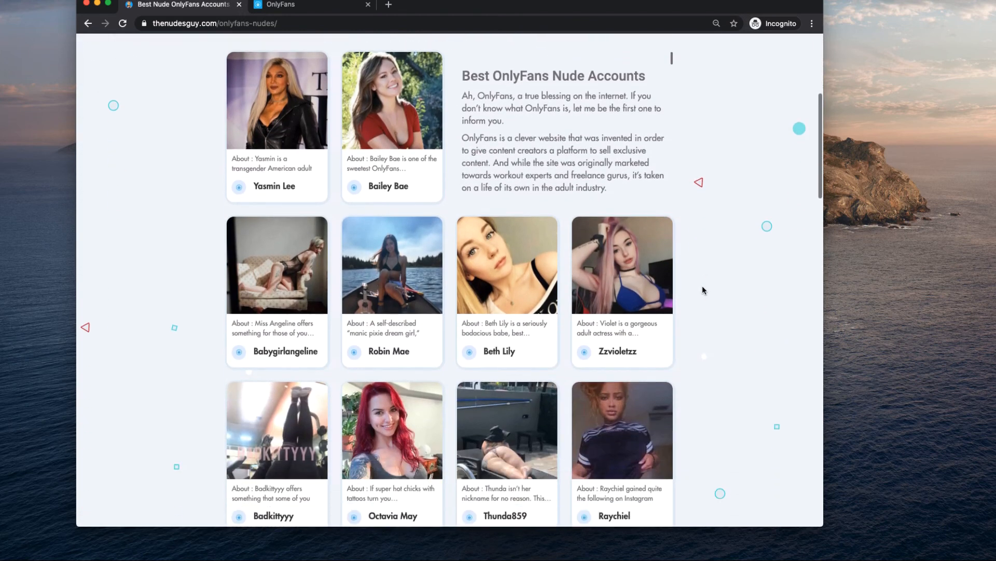
pyautogui.scroll(3)
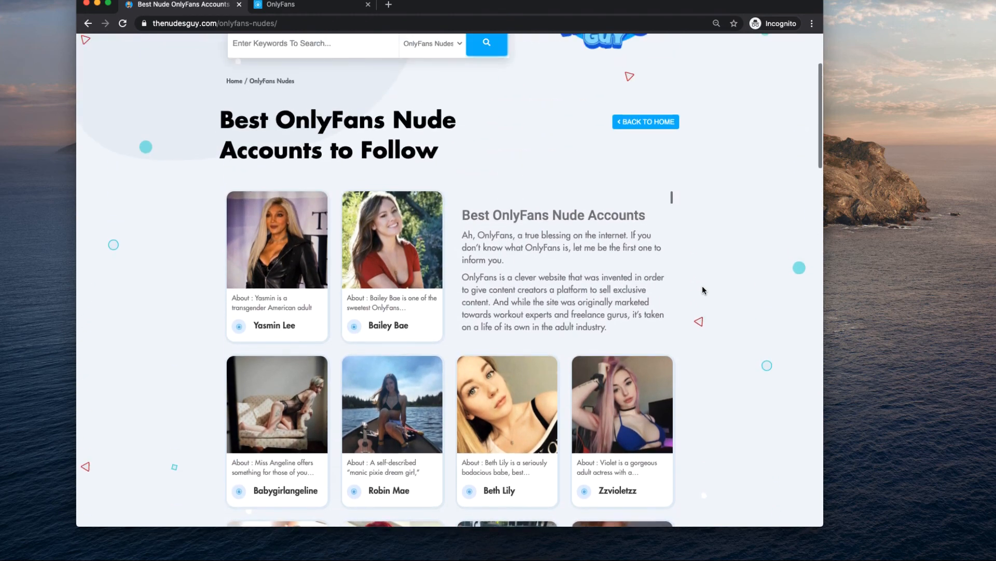
pyautogui.scroll(3)
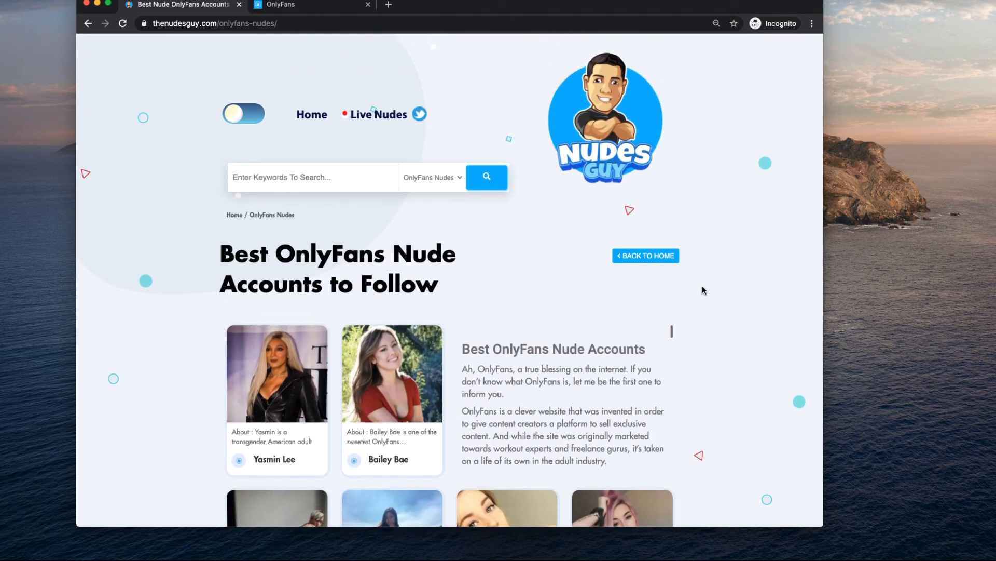
pyautogui.moveTo(606, 235)
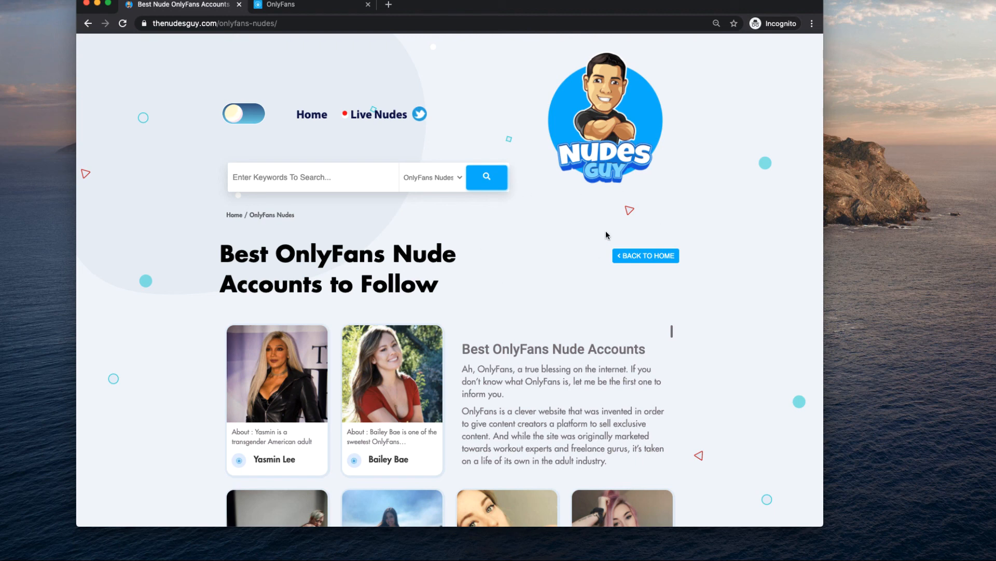